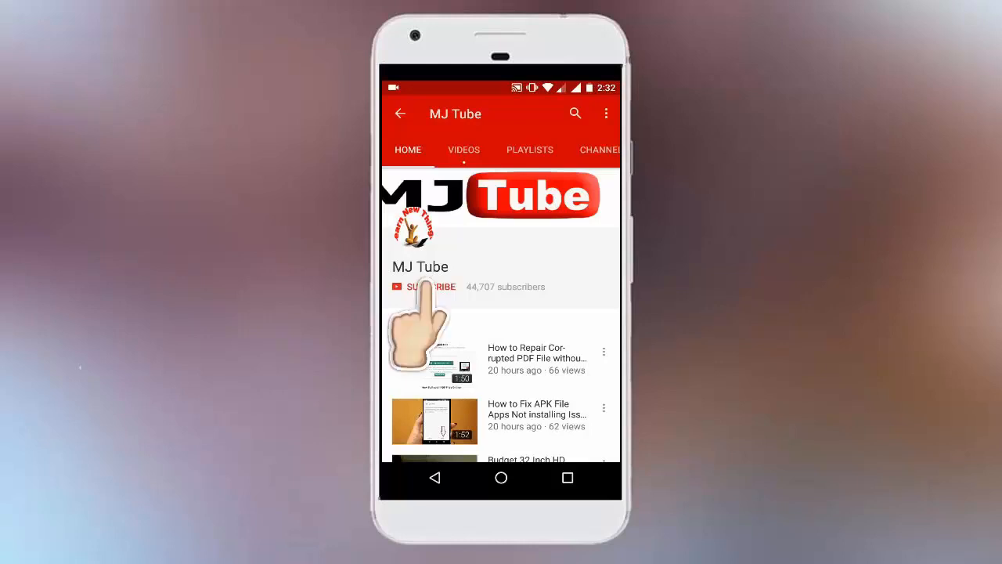
# Step: Subscribe to the MJ Tube channel before returning to the Android home screen
pyautogui.click(423, 286)
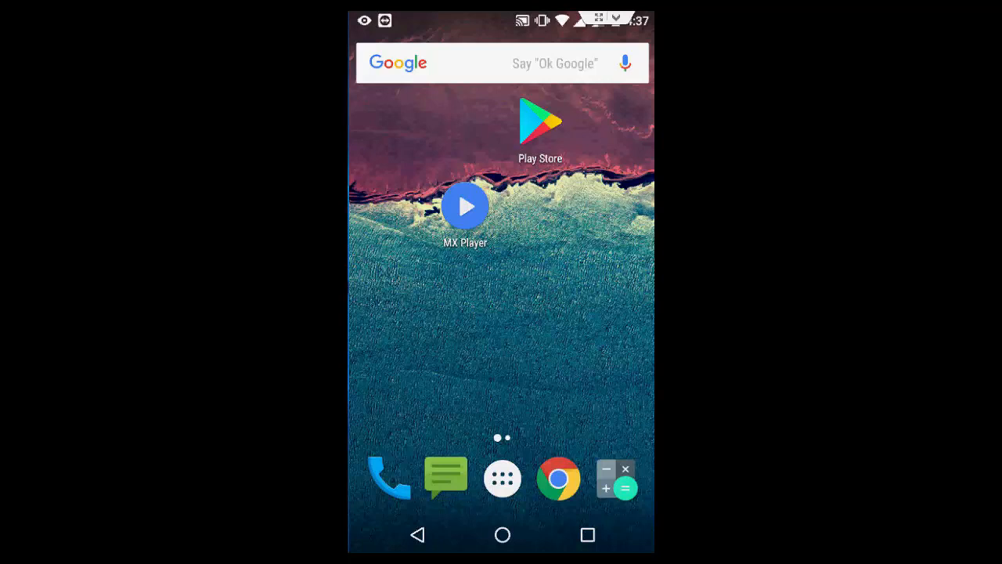
# Step: Launch MX Player and get into the Camera folder, dismissing the full-screen Files Go ad on the way
pyautogui.click(465, 206)
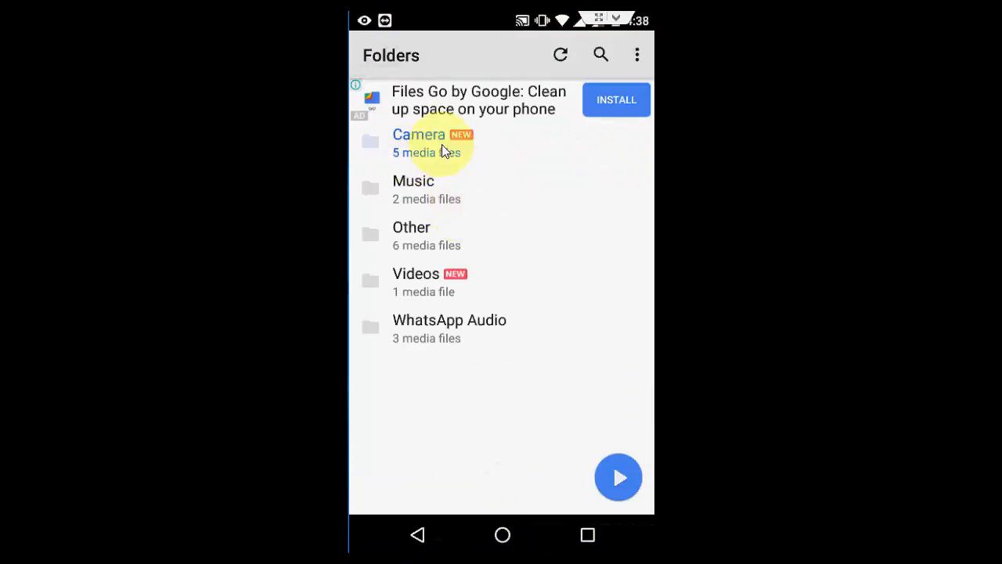
pyautogui.click(419, 135)
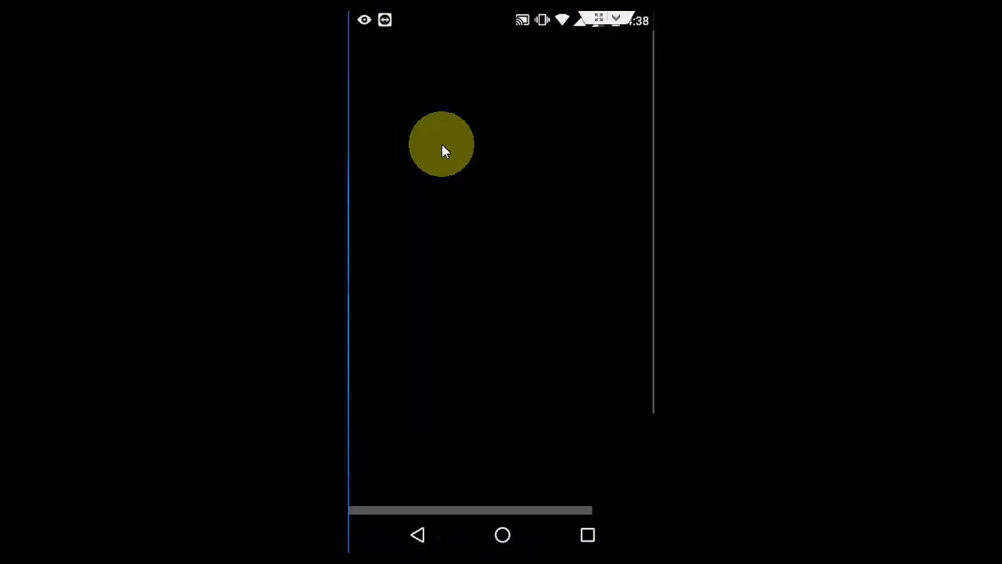
pyautogui.click(442, 144)
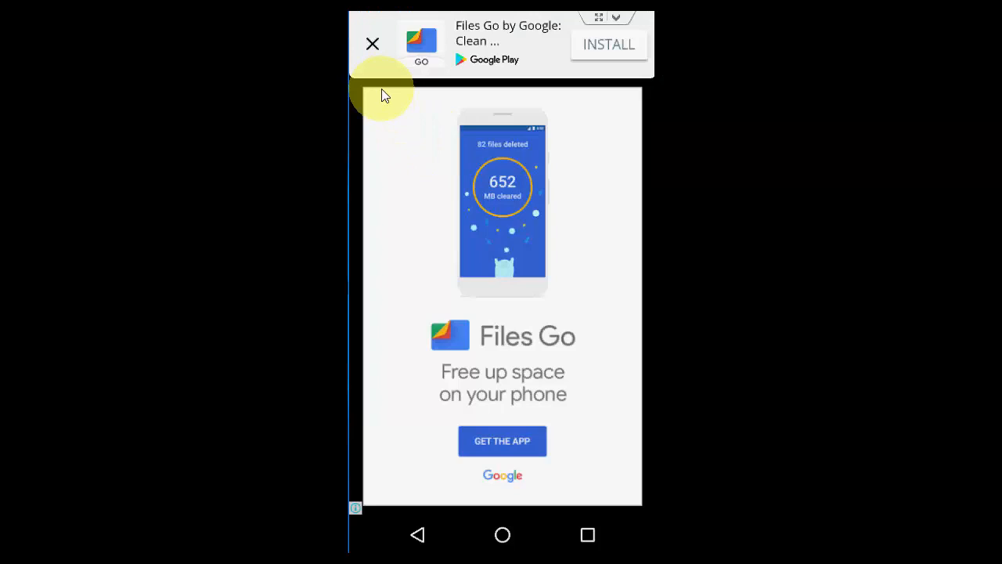
pyautogui.click(373, 44)
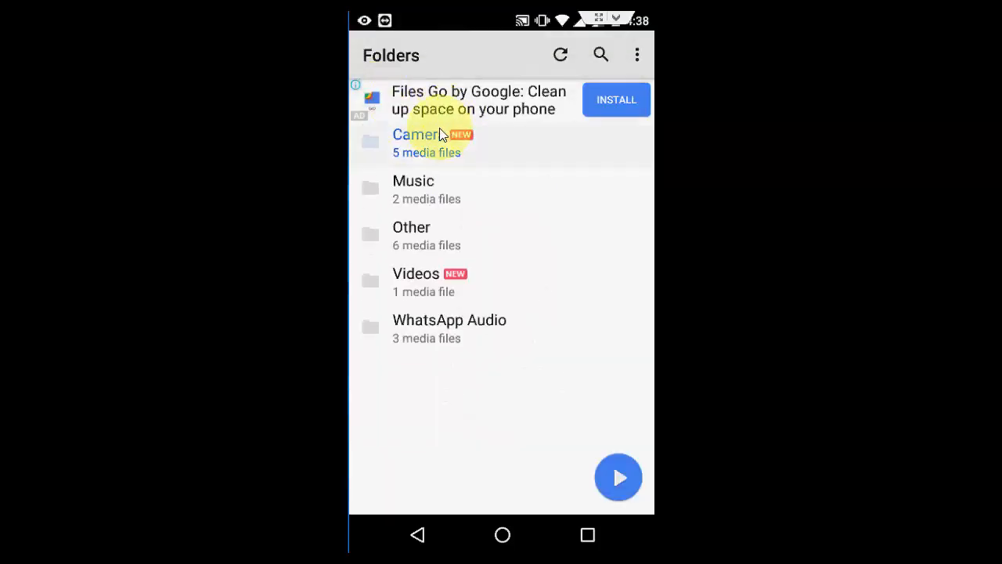
pyautogui.click(417, 143)
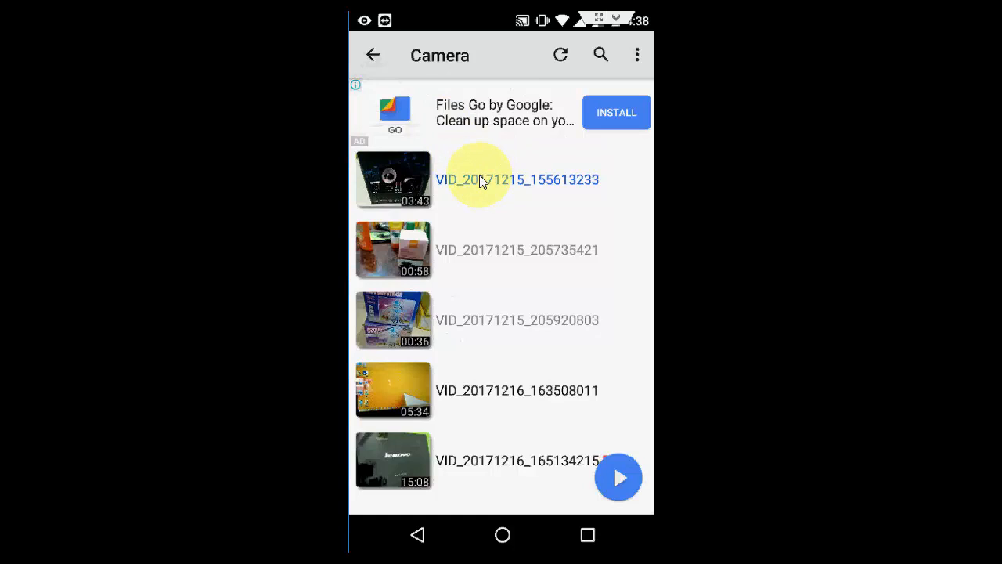
# Step: Play VID_20171215_155613233 from the beginning via Start Over in the resume dialog
pyautogui.click(479, 179)
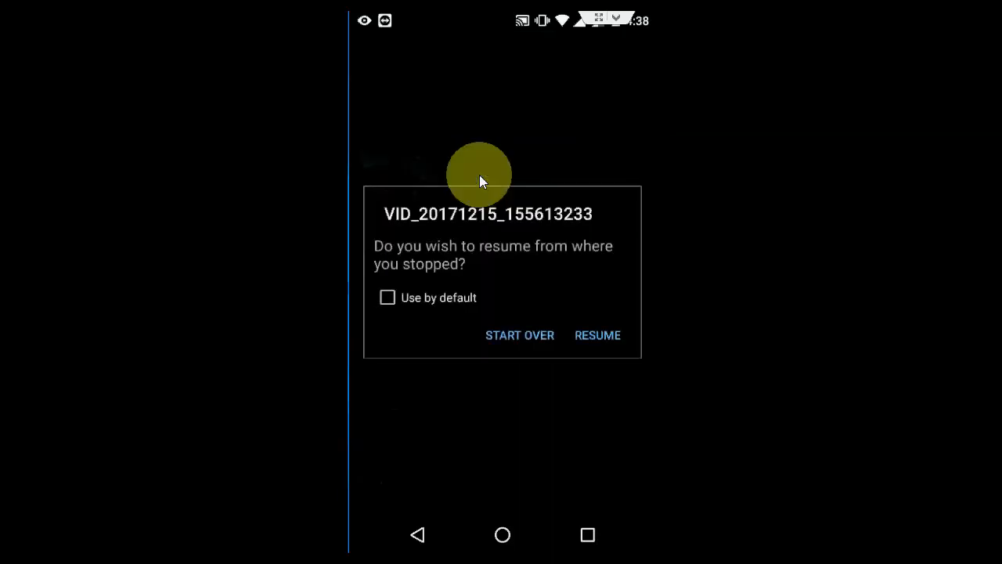
pyautogui.click(598, 335)
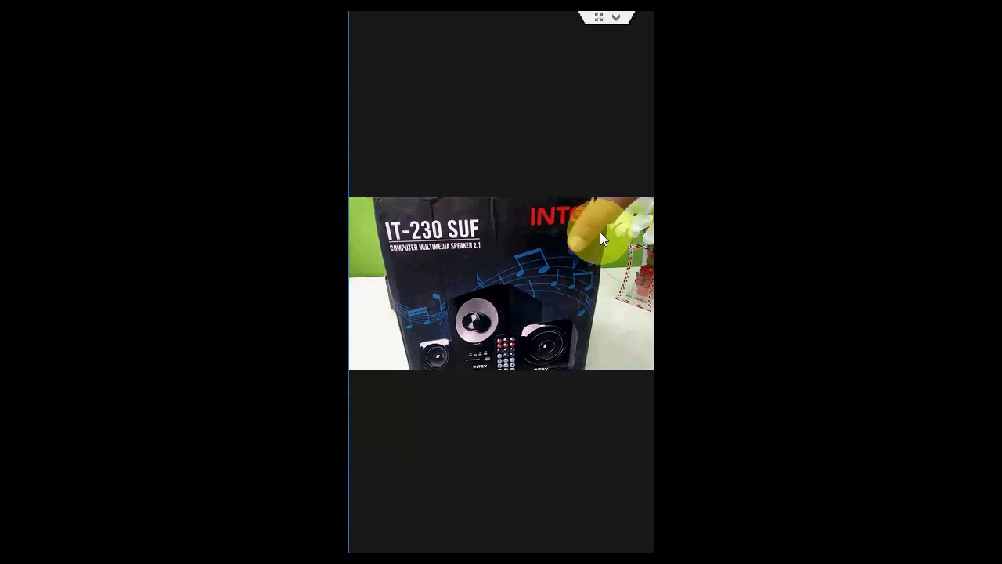
# Step: Reach Play settings from the player's overflow menu to enable Background play
pyautogui.click(501, 281)
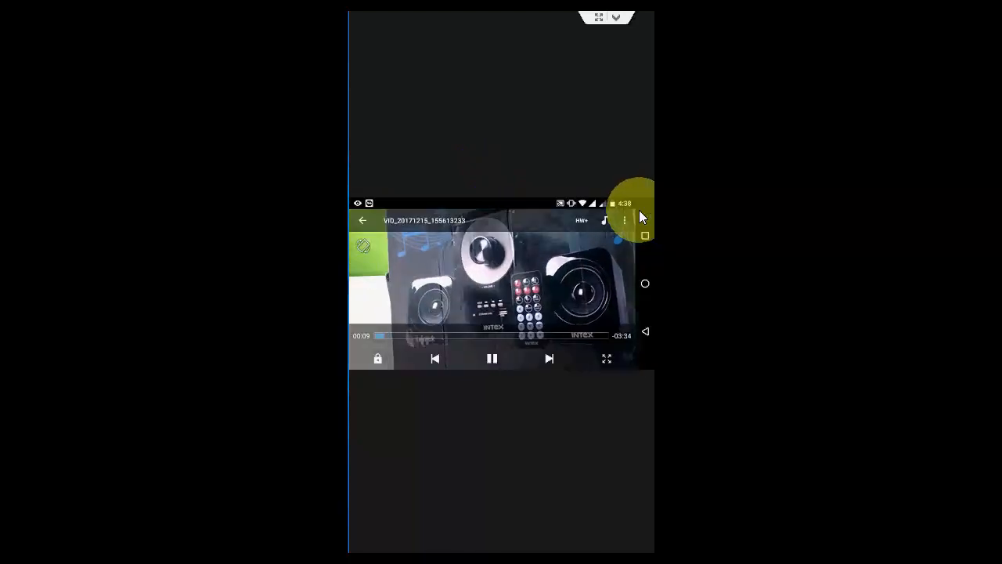
pyautogui.click(626, 219)
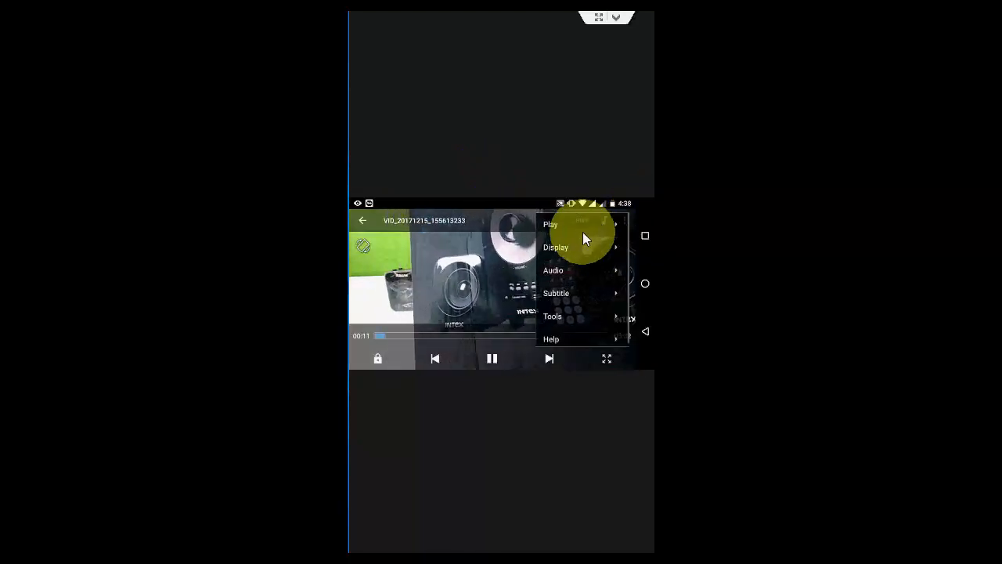
pyautogui.click(551, 226)
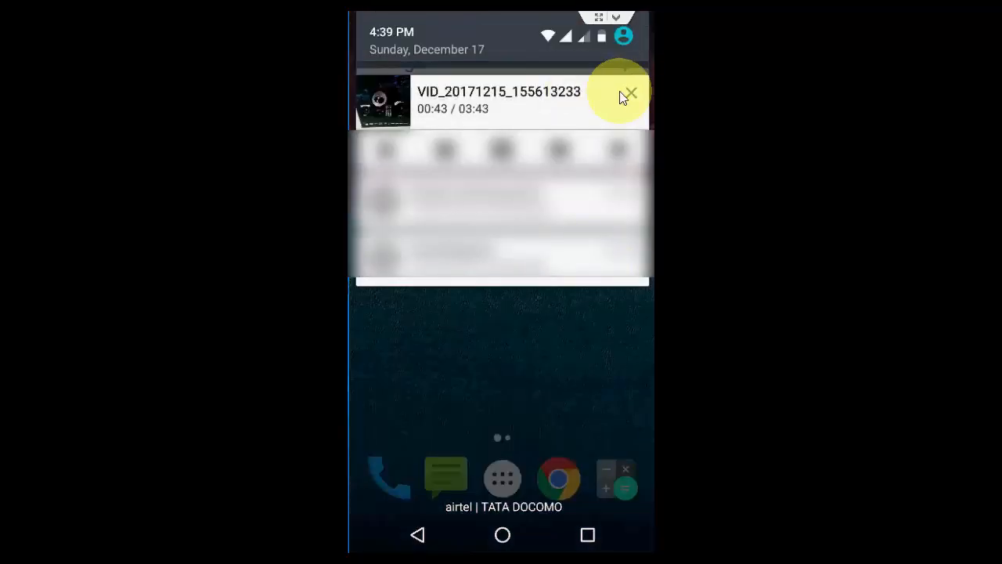
pyautogui.moveTo(530, 107)
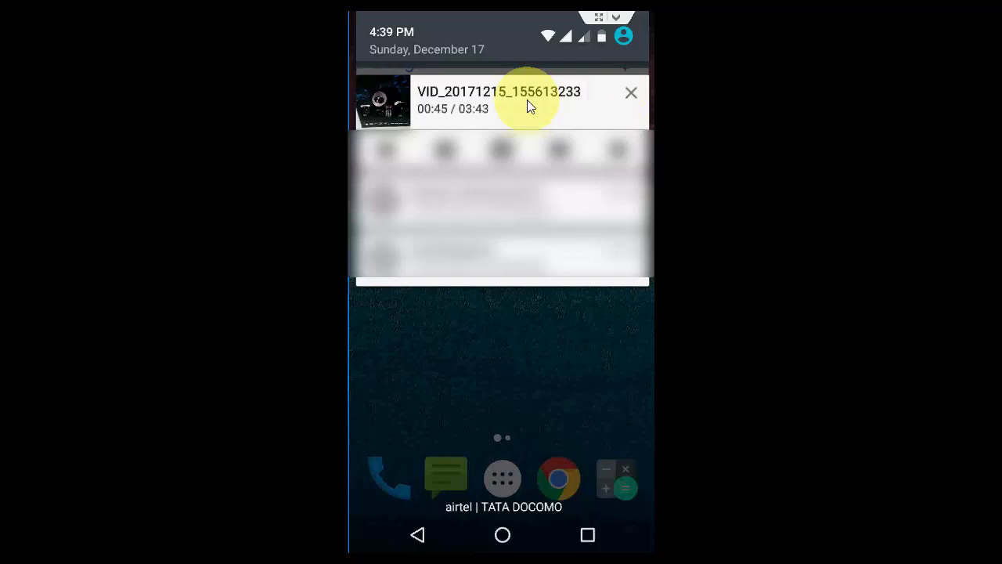
# Step: Reopen the still-playing video from the MX Player notification in the shade
pyautogui.click(501, 100)
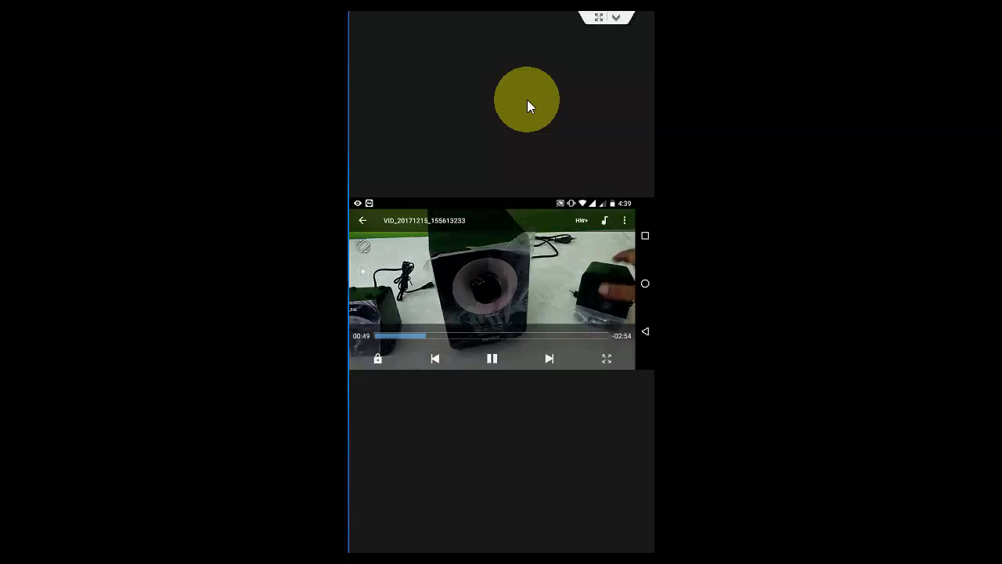